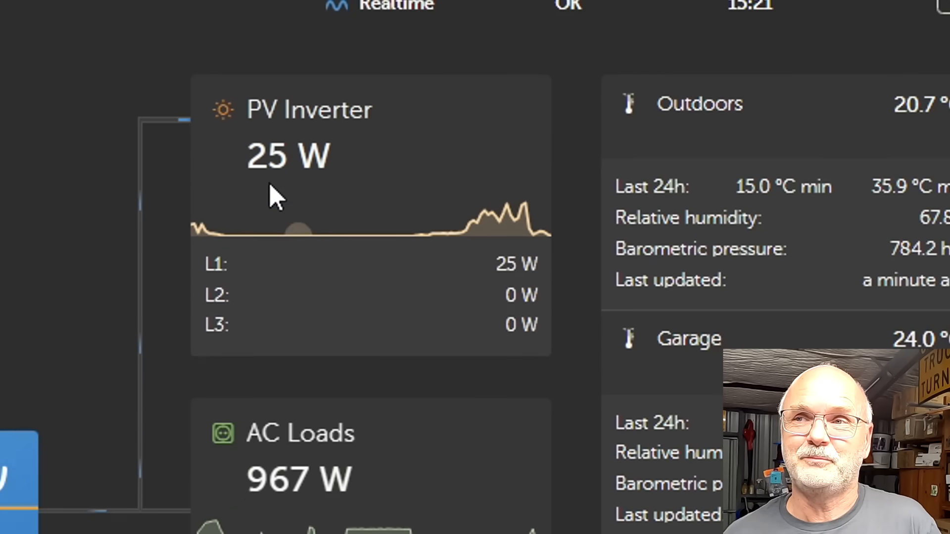
mouse_move(309, 200)
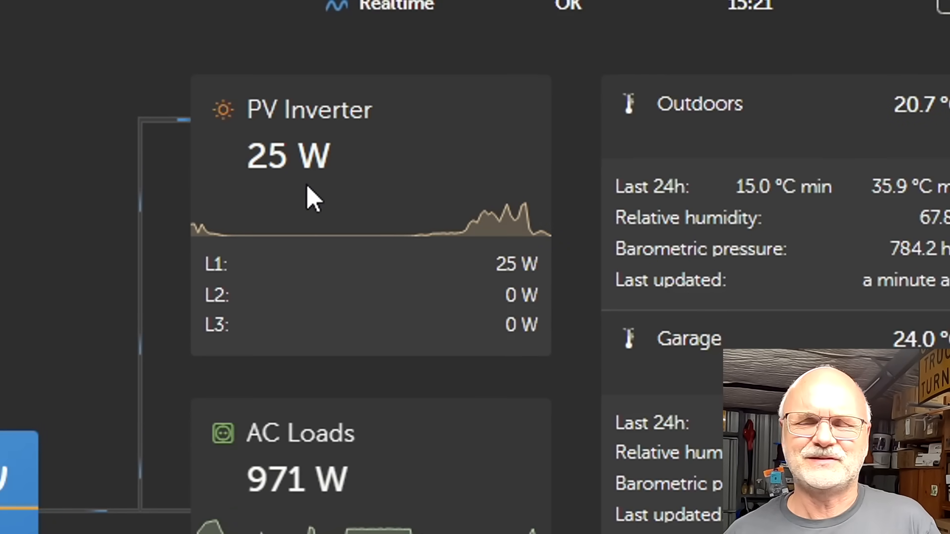
mouse_move(169, 215)
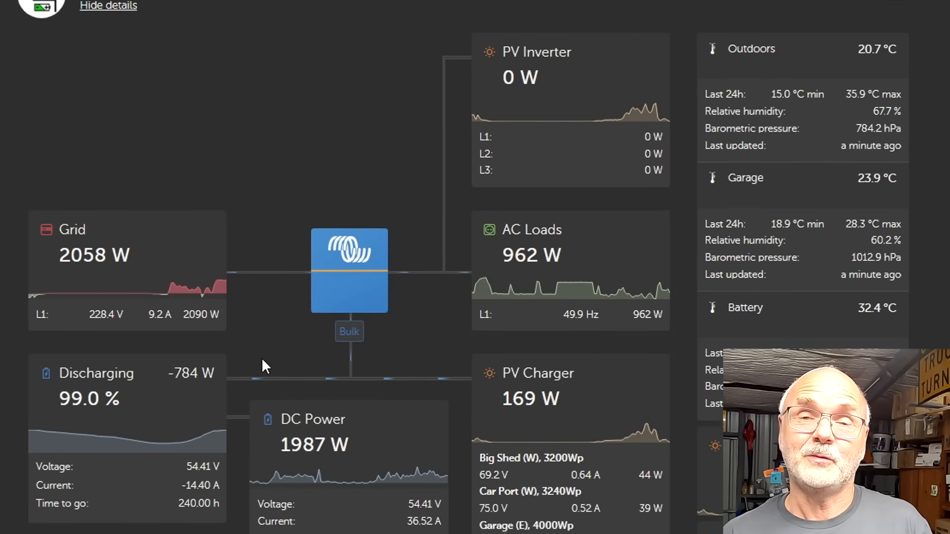
scroll("up", 3)
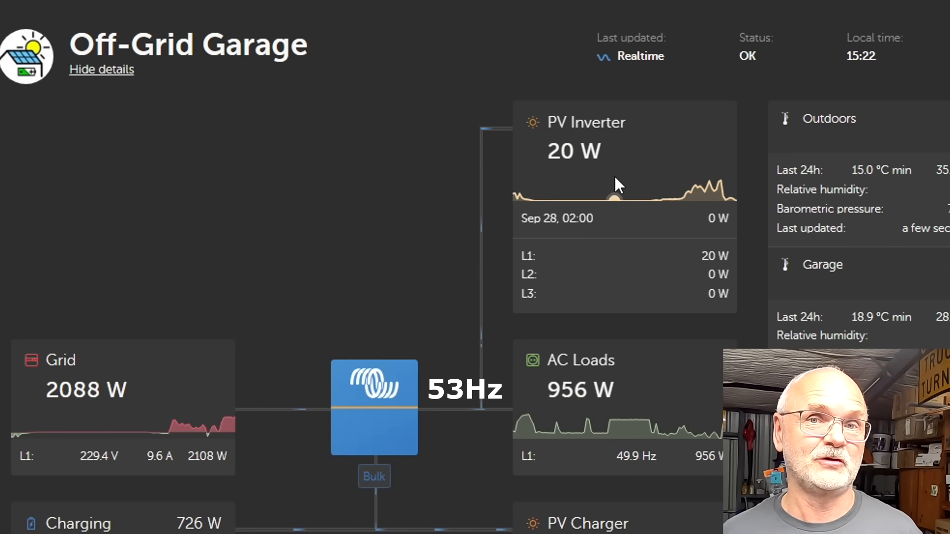
scroll("down", 3)
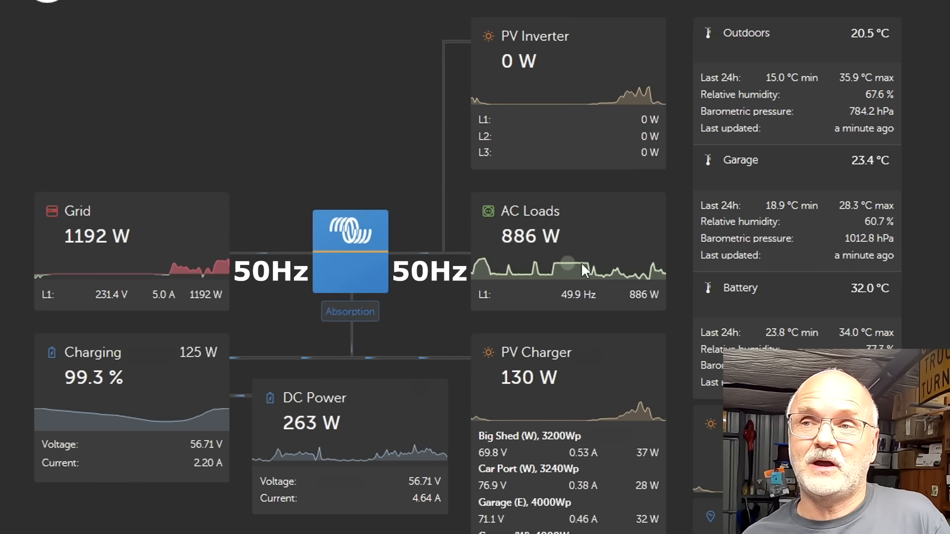
mouse_move(573, 321)
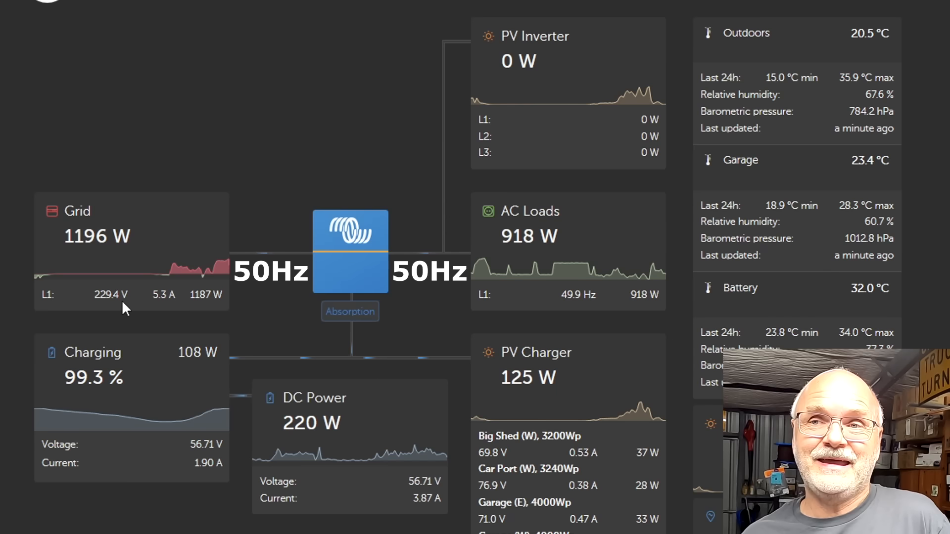
mouse_move(145, 312)
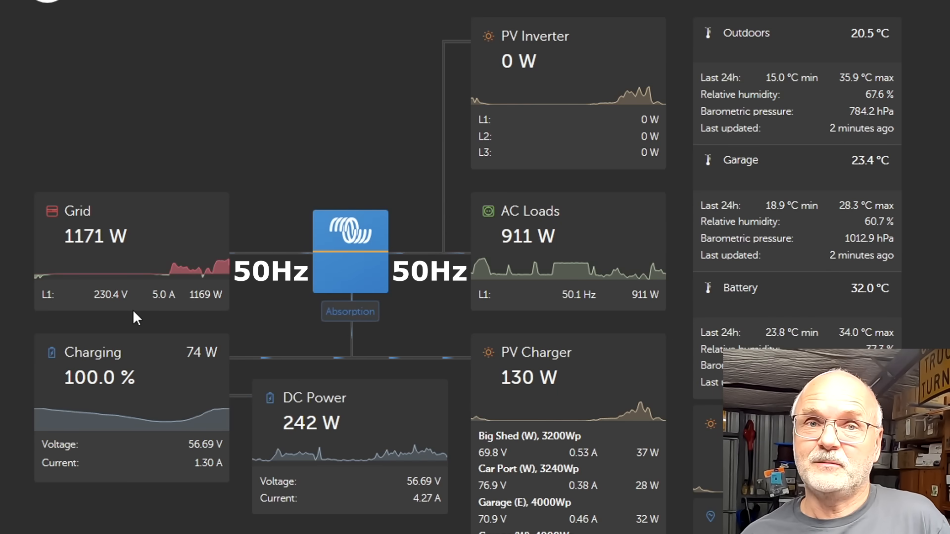
mouse_move(291, 188)
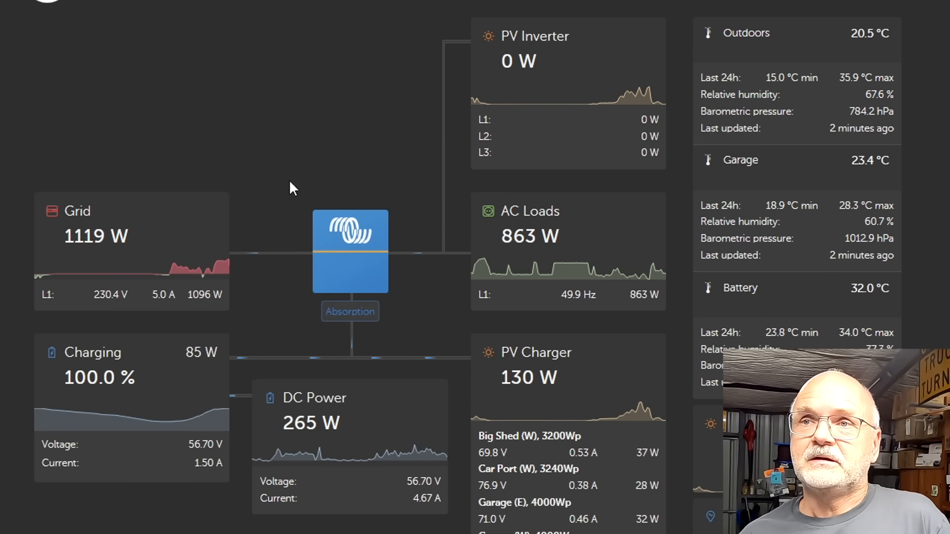
mouse_move(388, 111)
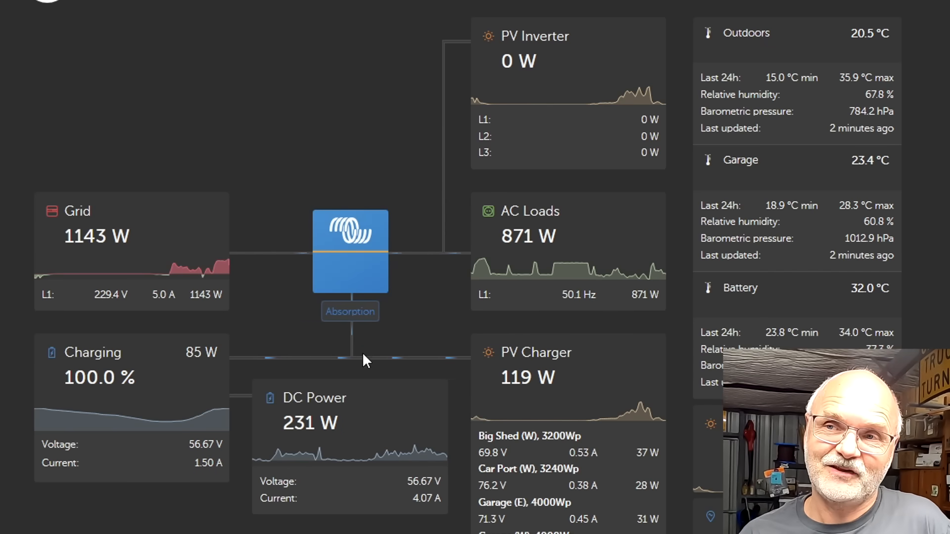
mouse_move(412, 268)
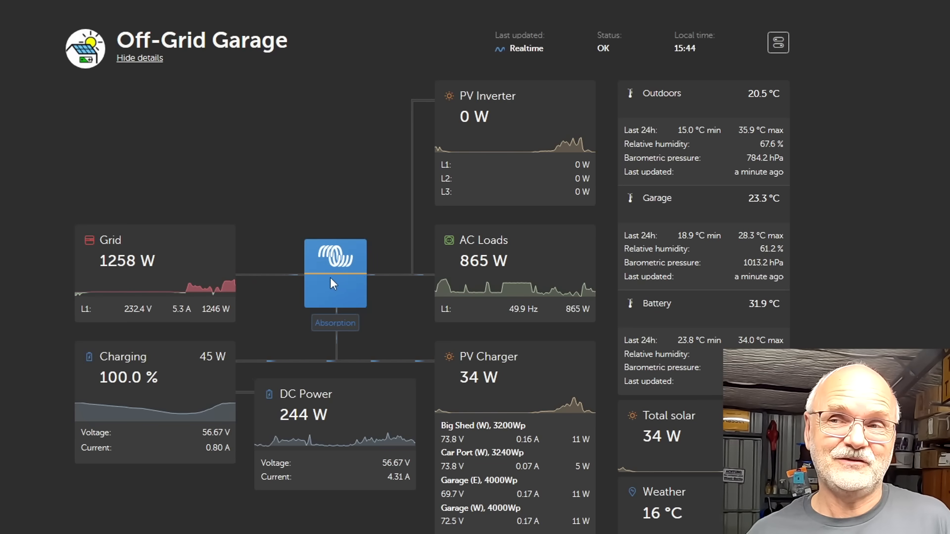
mouse_move(460, 129)
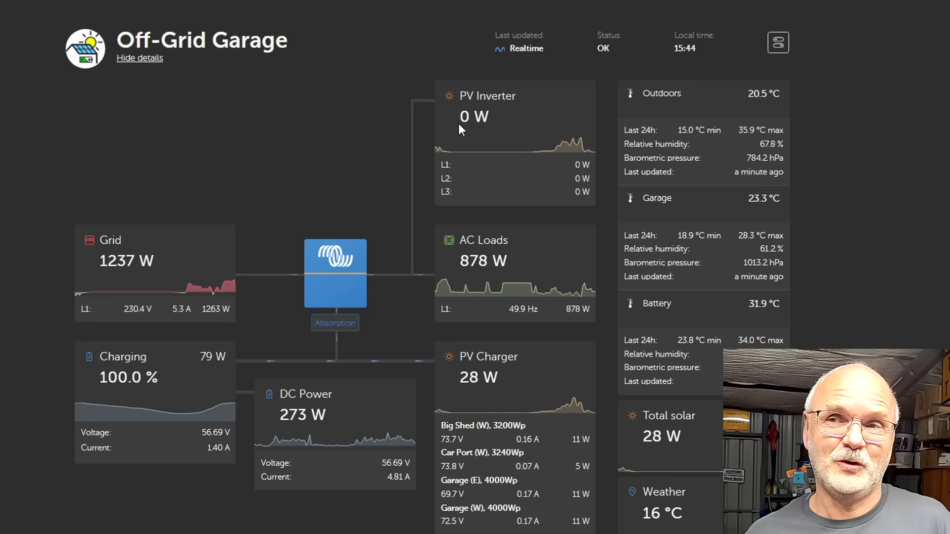
mouse_move(390, 249)
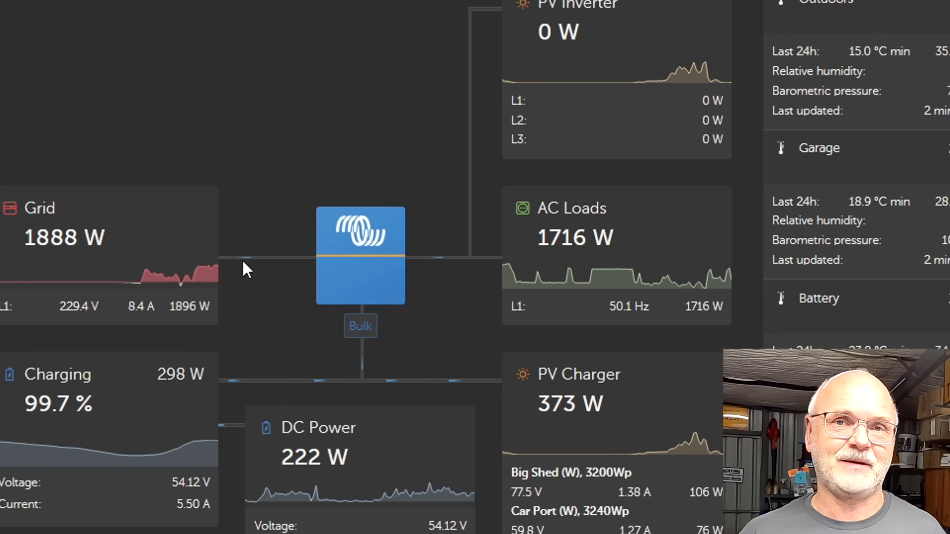
mouse_move(245, 296)
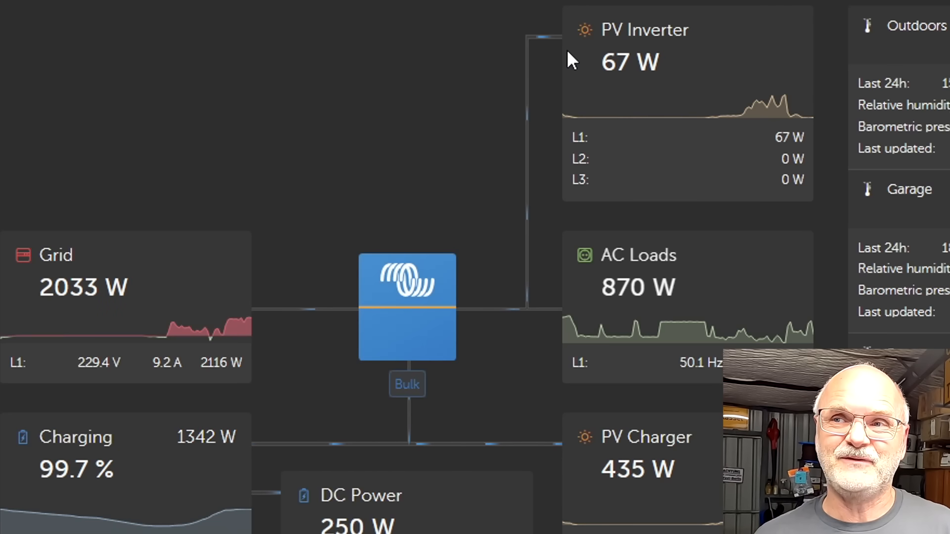
mouse_move(538, 353)
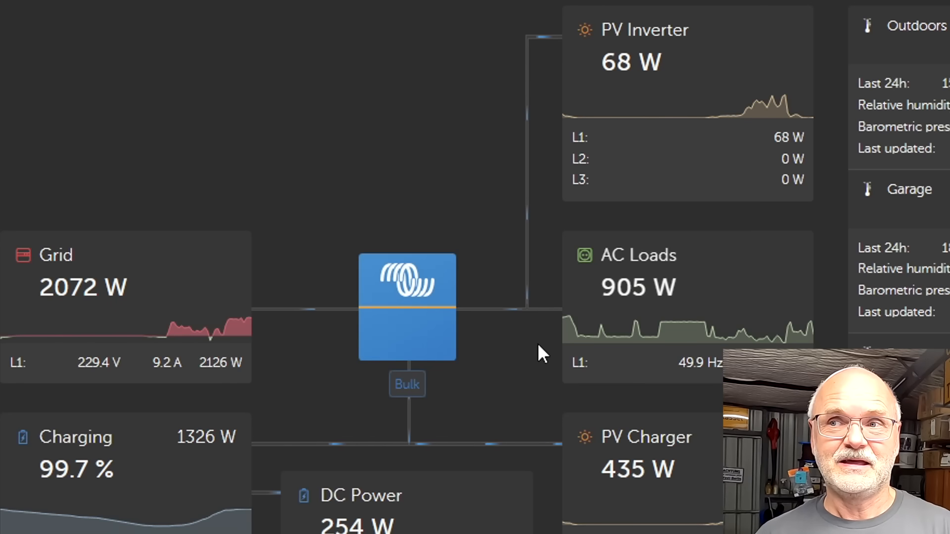
mouse_move(469, 338)
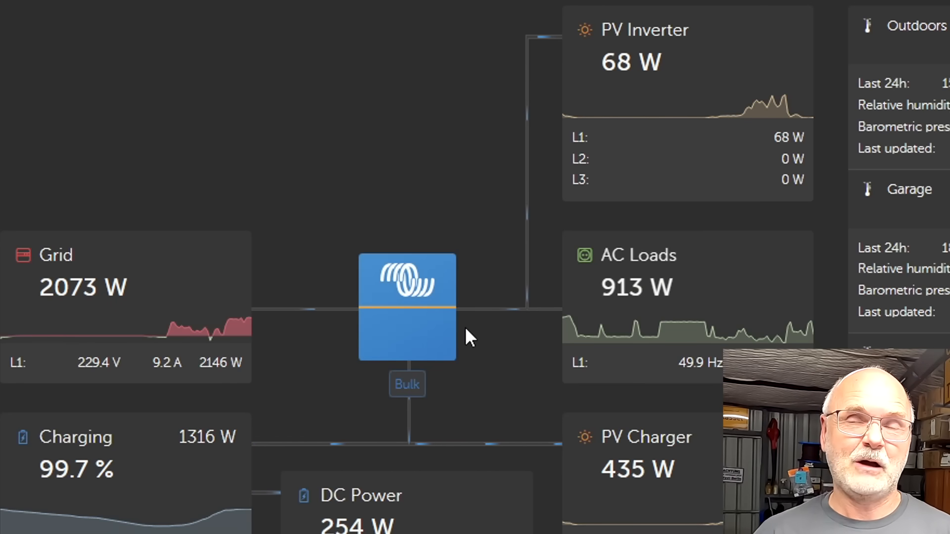
mouse_move(361, 415)
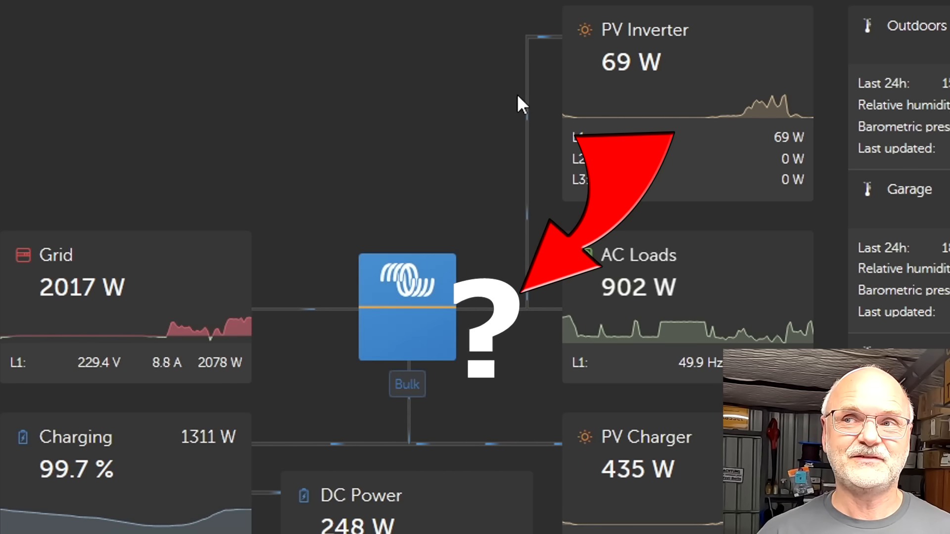
mouse_move(548, 82)
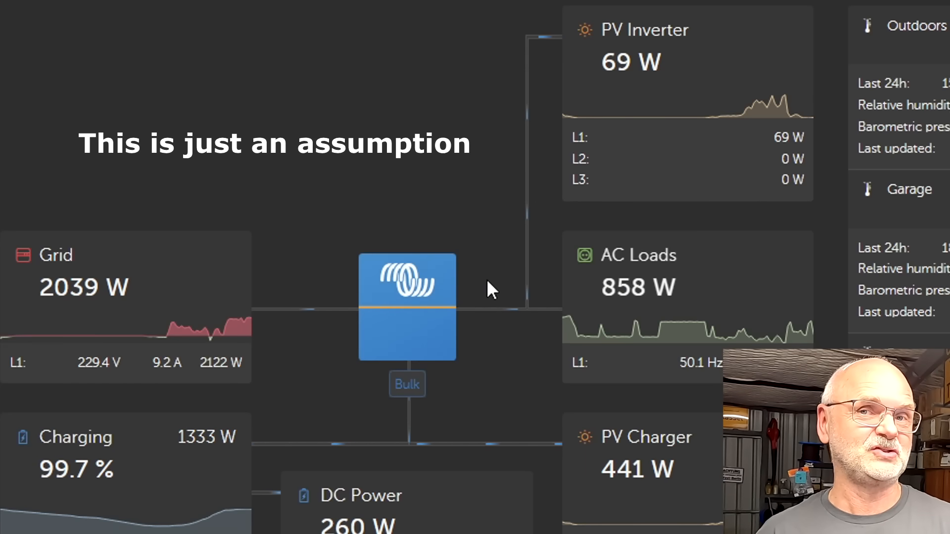
mouse_move(546, 96)
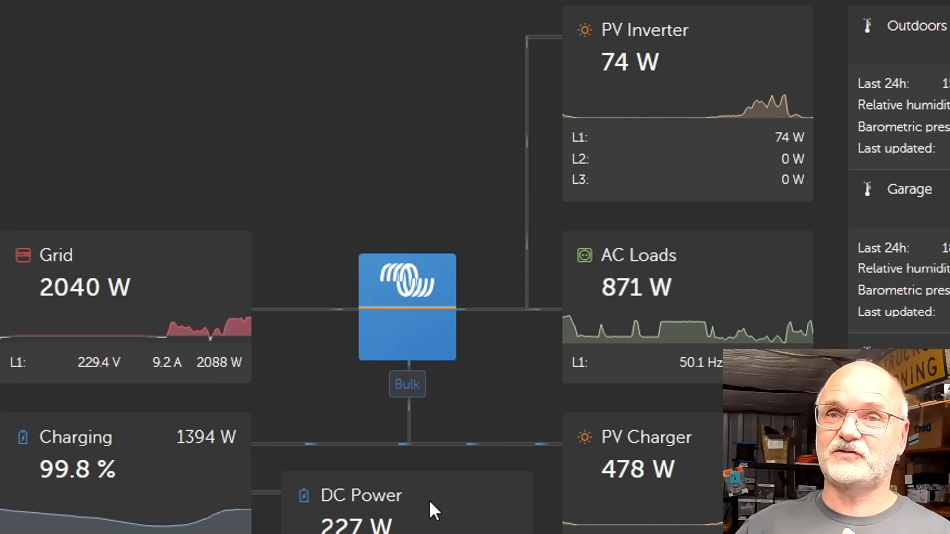
mouse_move(496, 62)
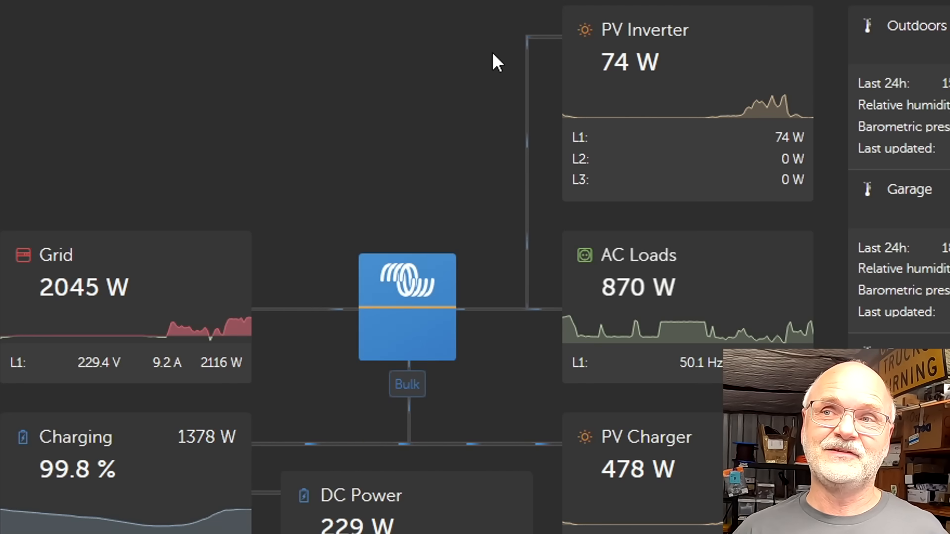
mouse_move(604, 82)
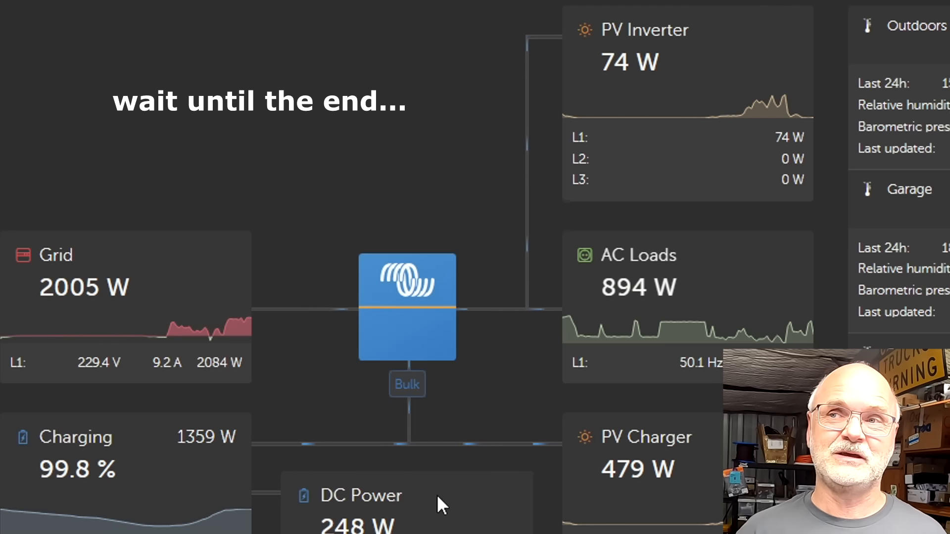
mouse_move(494, 197)
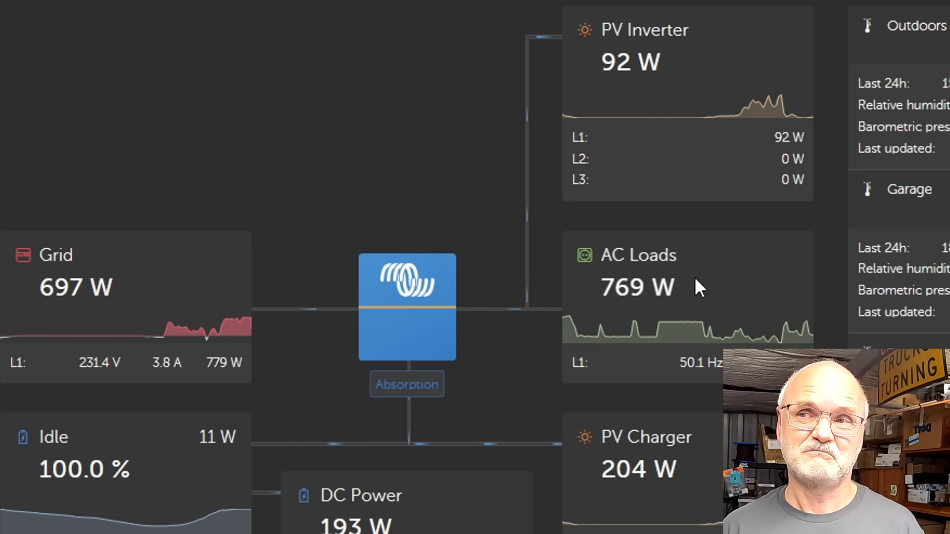
mouse_move(445, 333)
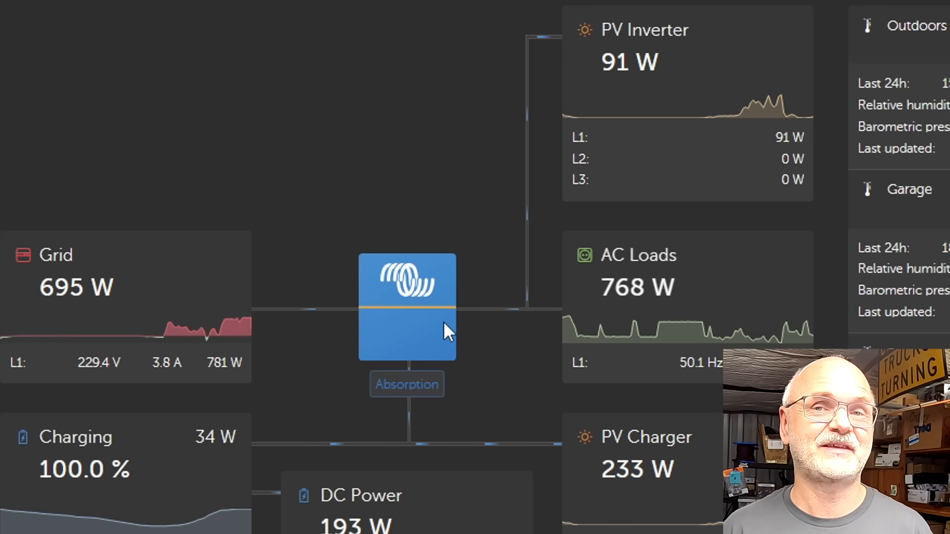
mouse_move(182, 321)
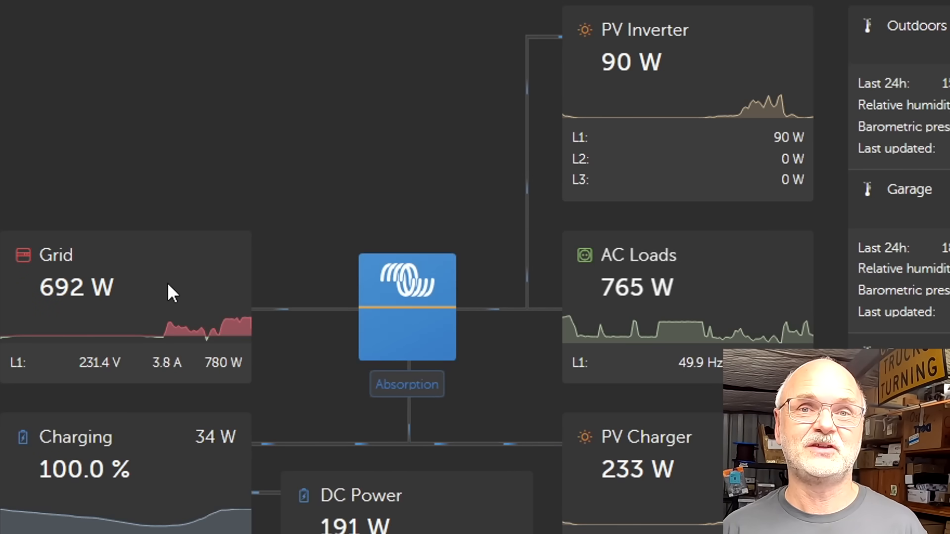
mouse_move(297, 289)
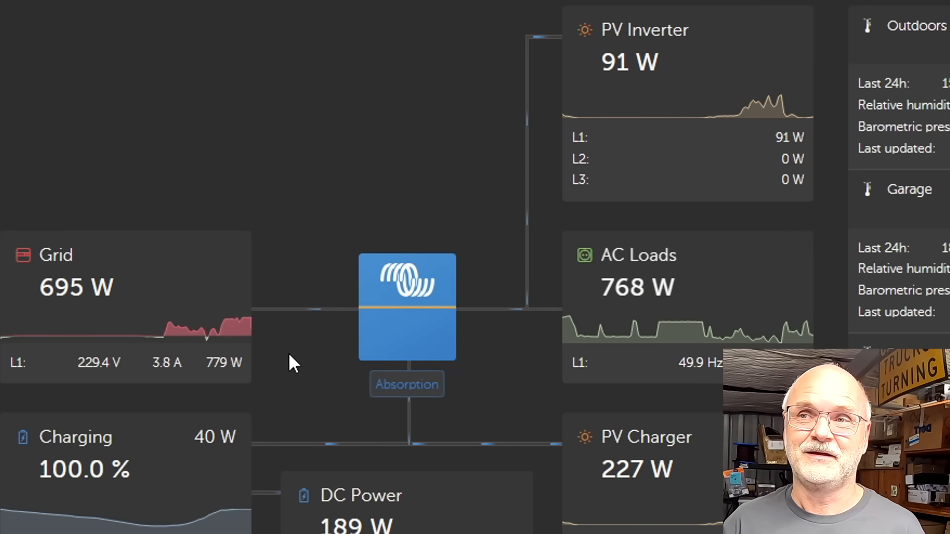
mouse_move(327, 249)
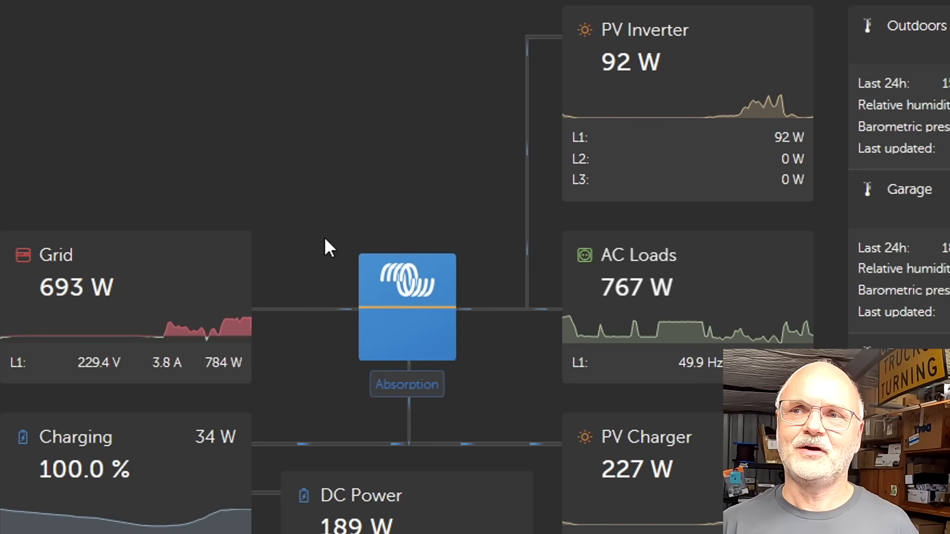
mouse_move(630, 91)
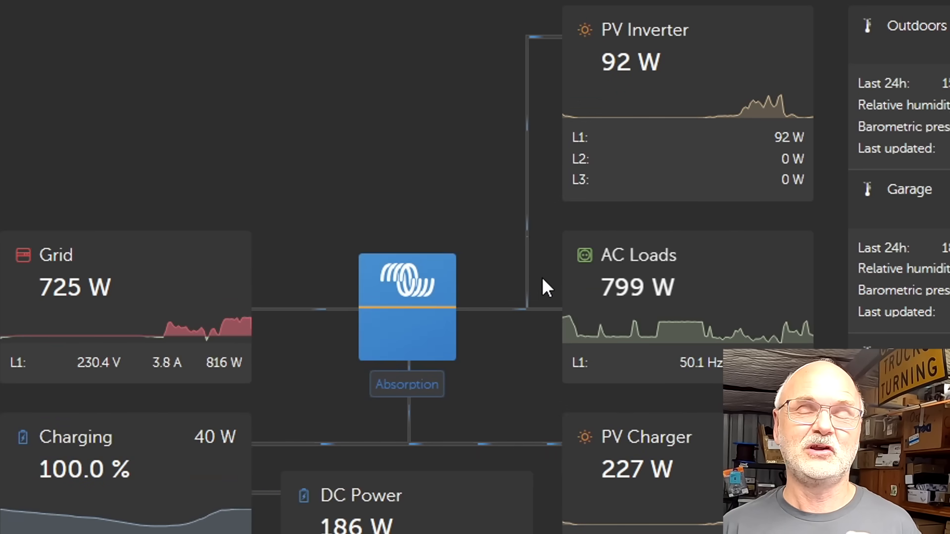
mouse_move(376, 199)
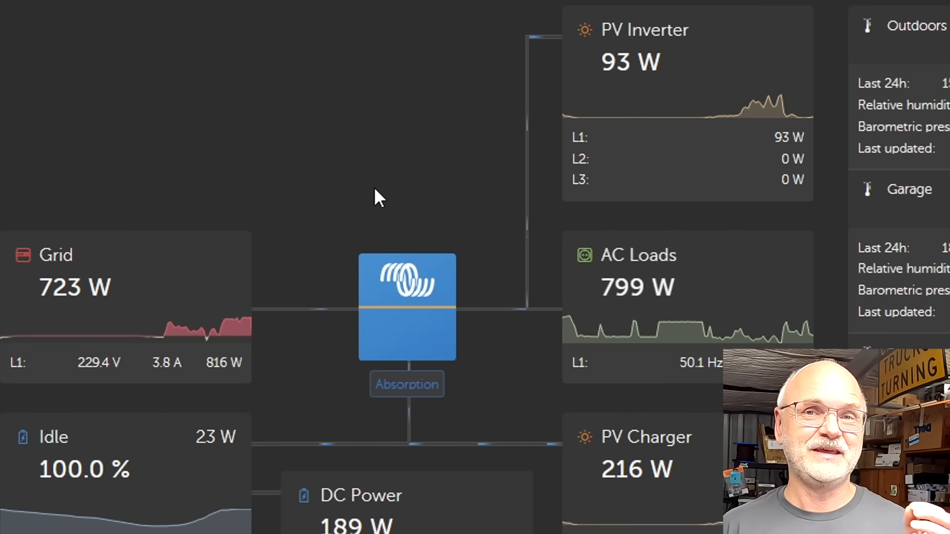
mouse_move(269, 272)
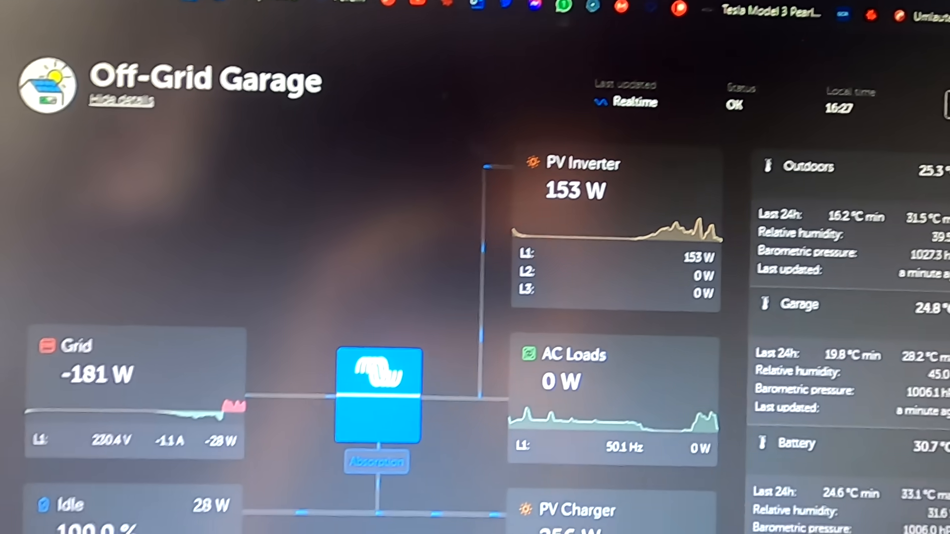
scroll("down", 3)
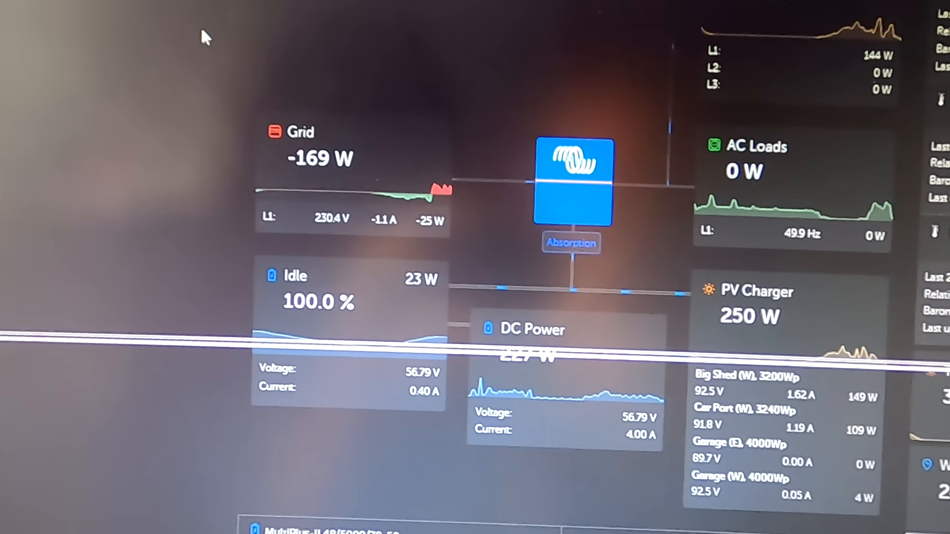